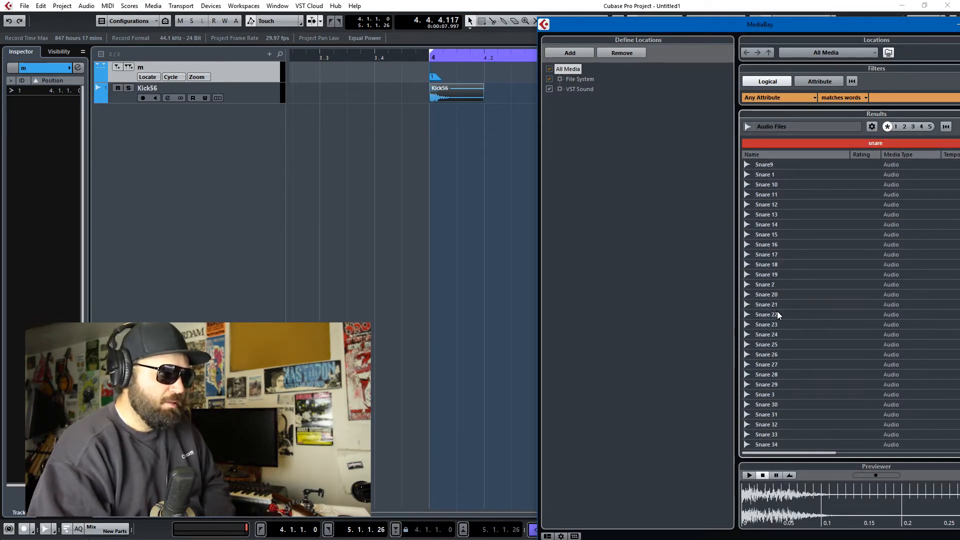
Bring the Snare 22 sample from MediaBay onto its own track with two snare hits
click(796, 305)
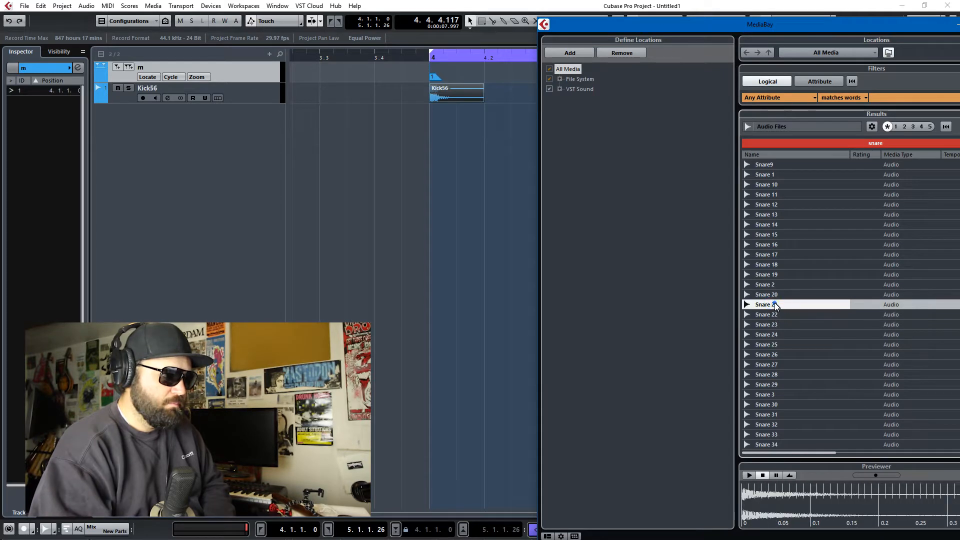
click(766, 314)
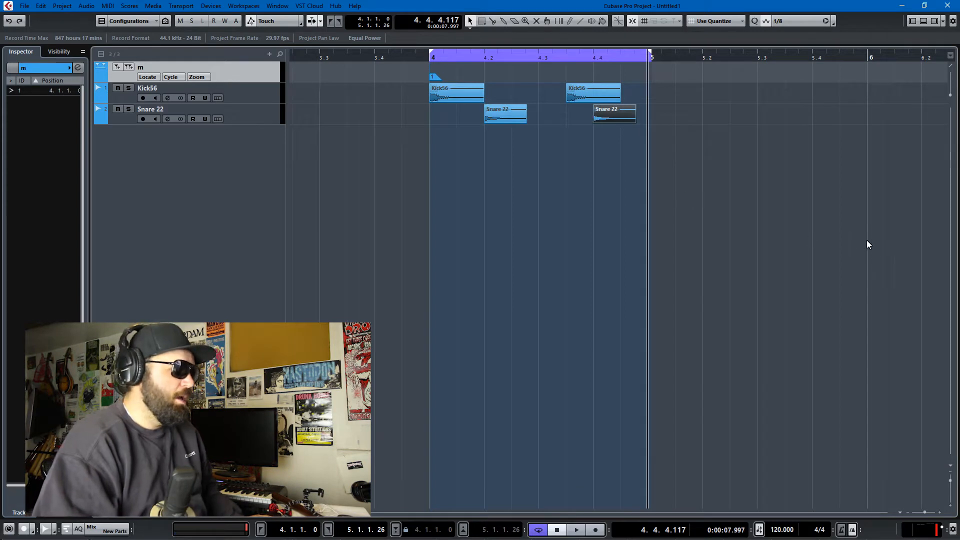
click(576, 529)
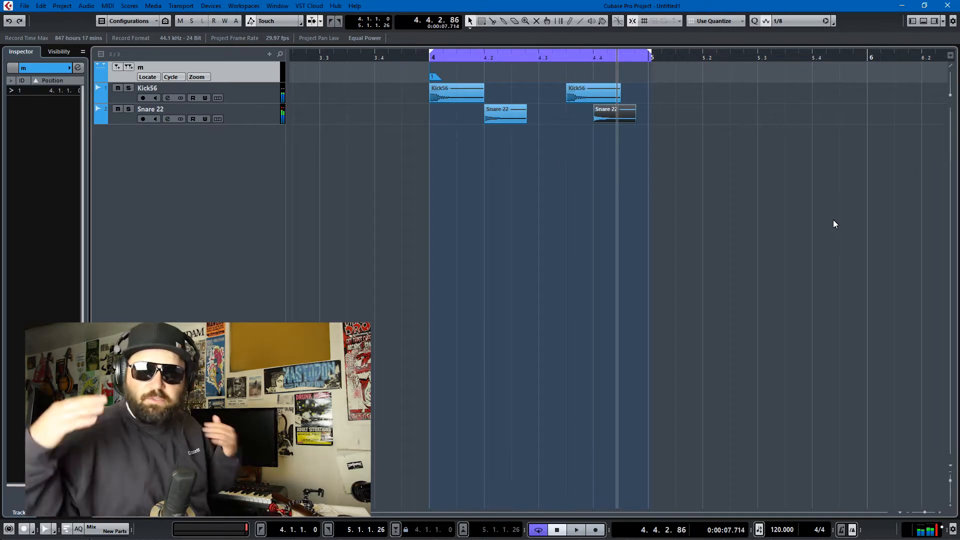
mouse_move(186, 197)
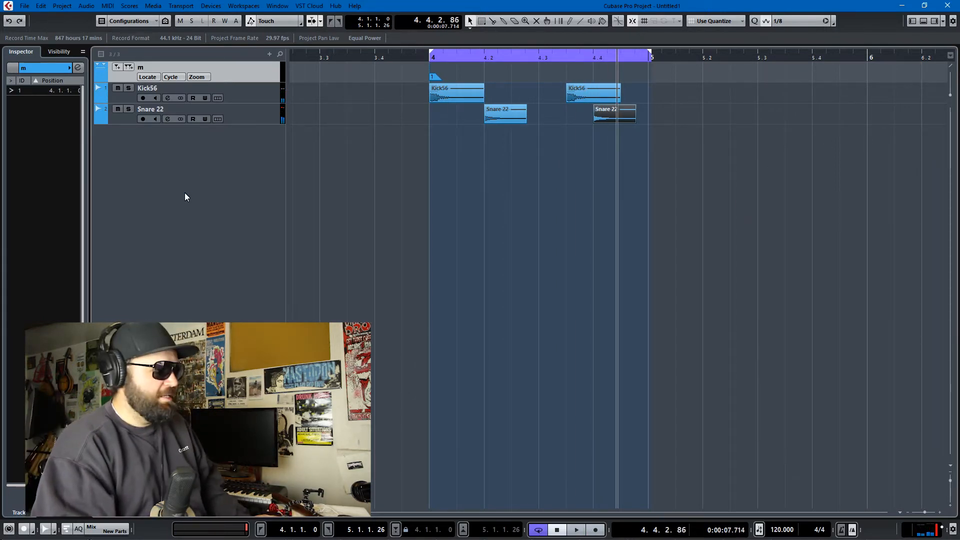
Add an FX channel track named Gated Reverb from the track list menu
right_click(186, 197)
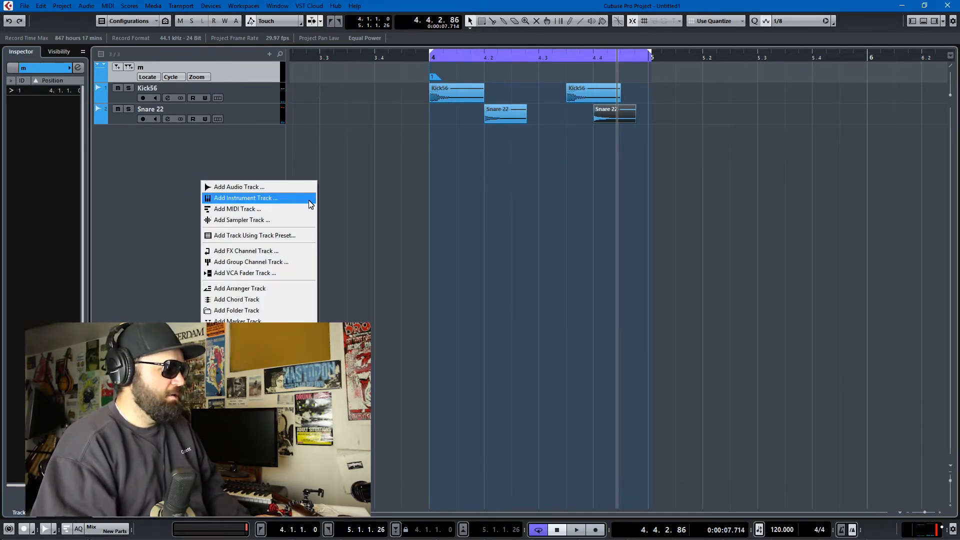
click(246, 251)
text(Gated Rev)
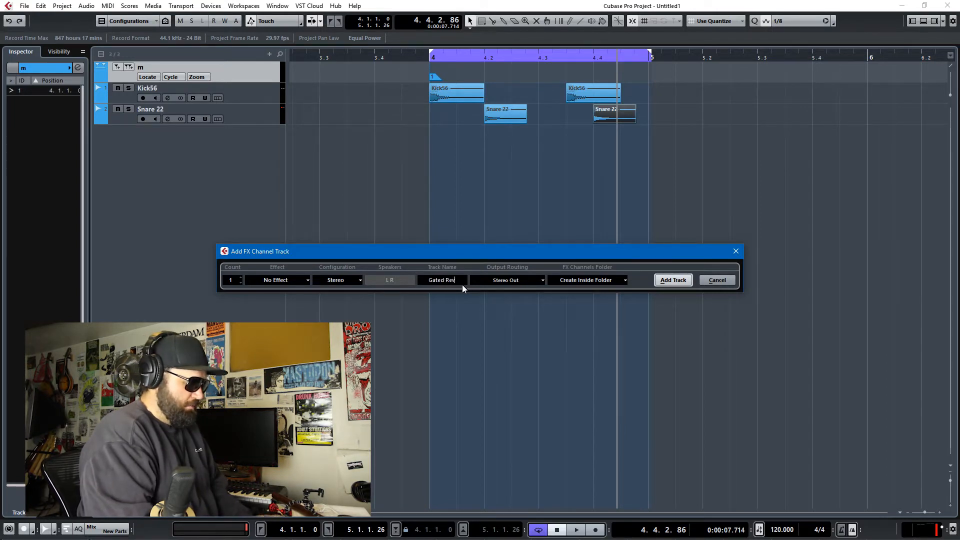
click(672, 280)
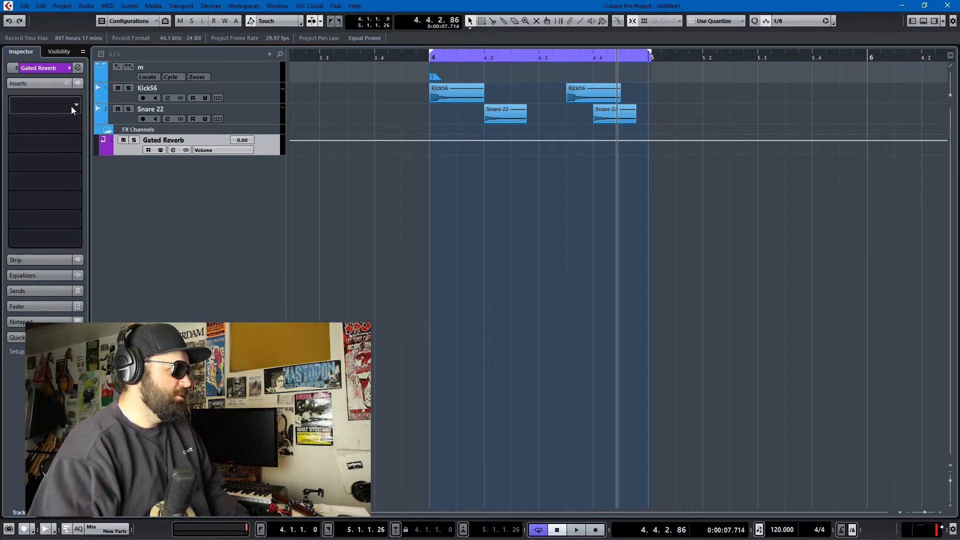
Load RoomWorks reverb into the first insert slot of Gated Reverb and review its editor
click(74, 107)
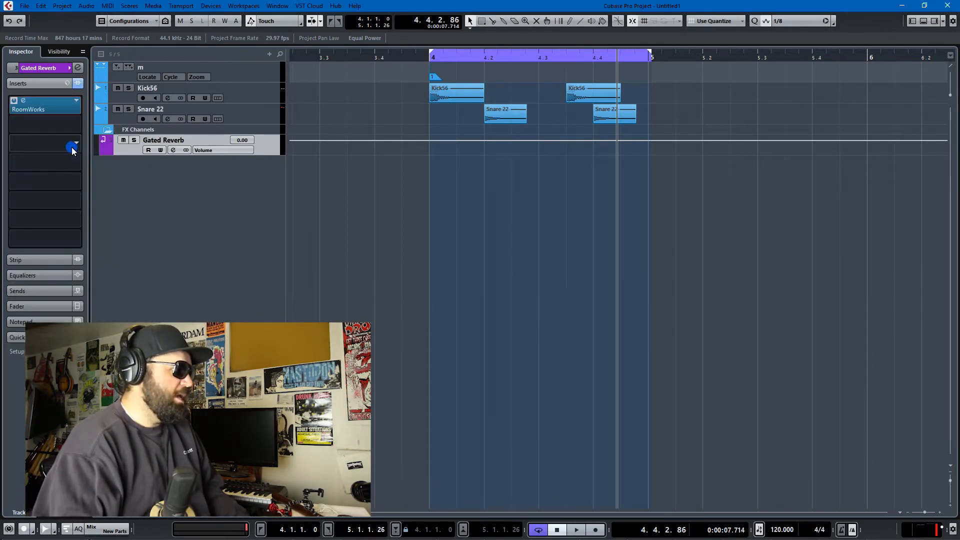
click(40, 109)
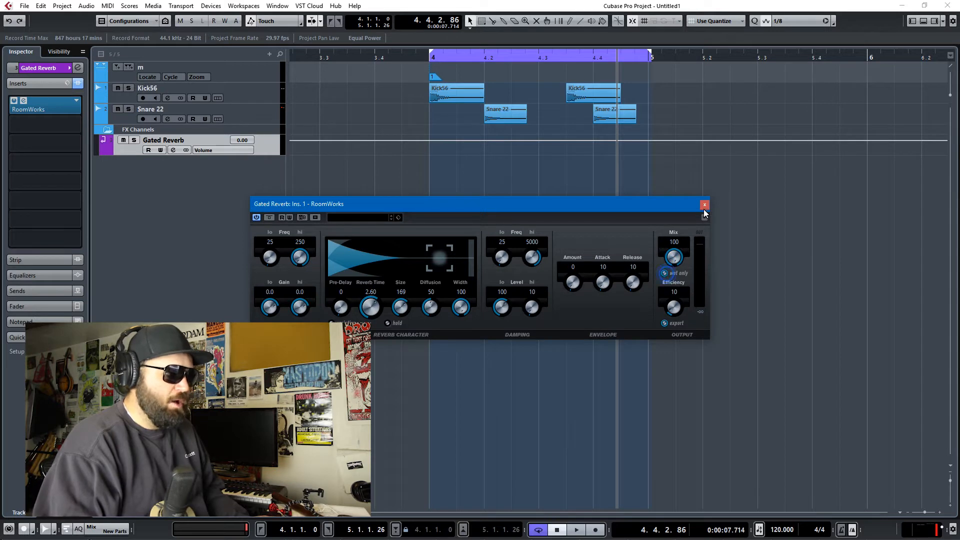
click(705, 204)
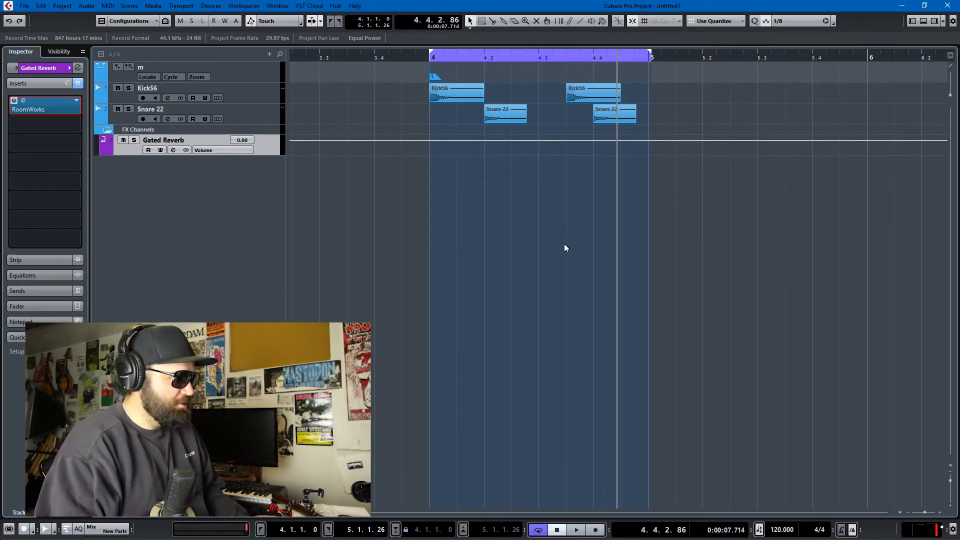
Route the Snare 22 track's first send to Gated Reverb, then return to that channel
click(143, 119)
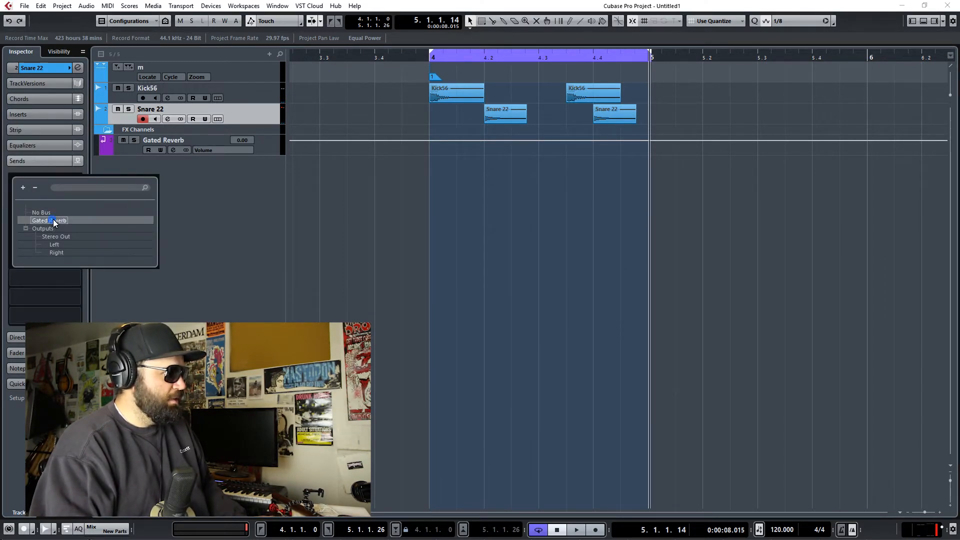
click(49, 220)
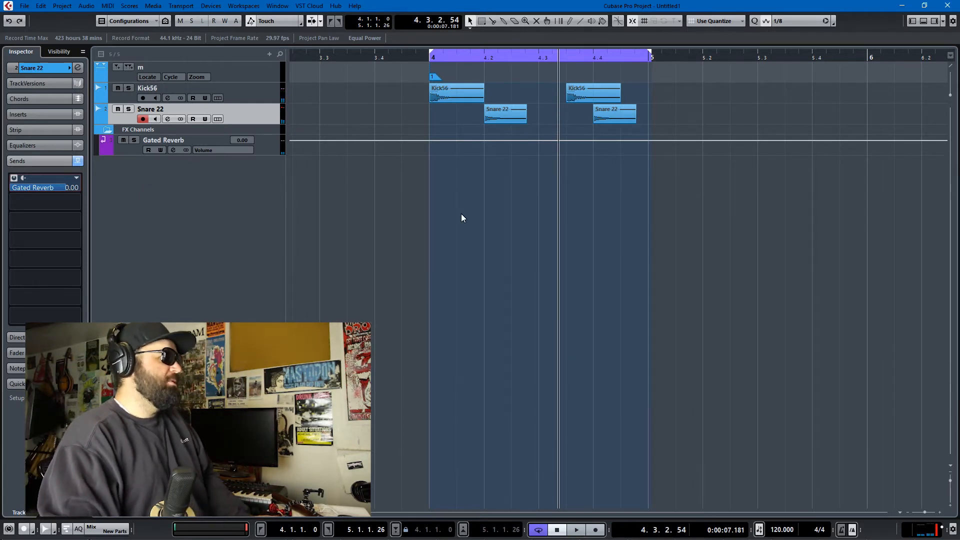
click(164, 139)
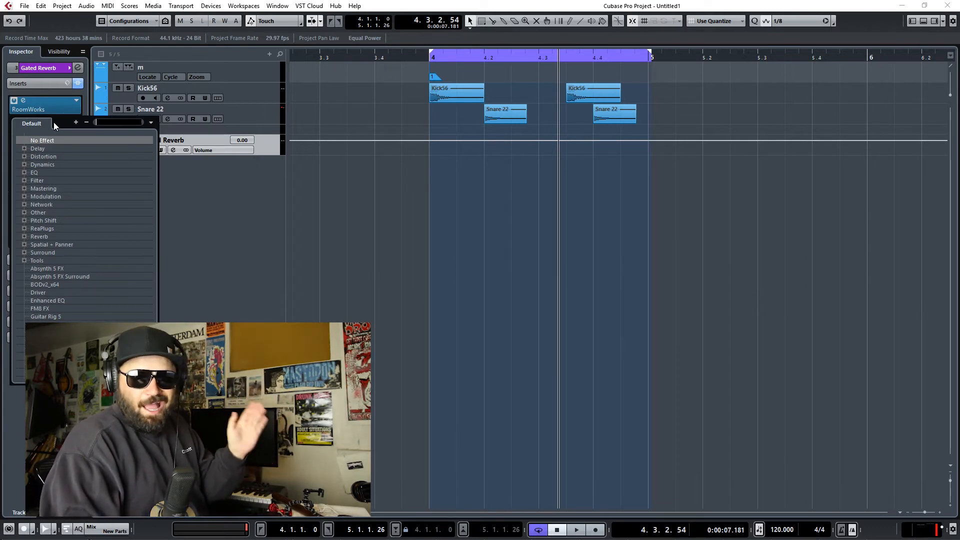
Search 'gate', load Gate under Dynamics into insert slot 2 and bring up its editor during playback
text(gate)
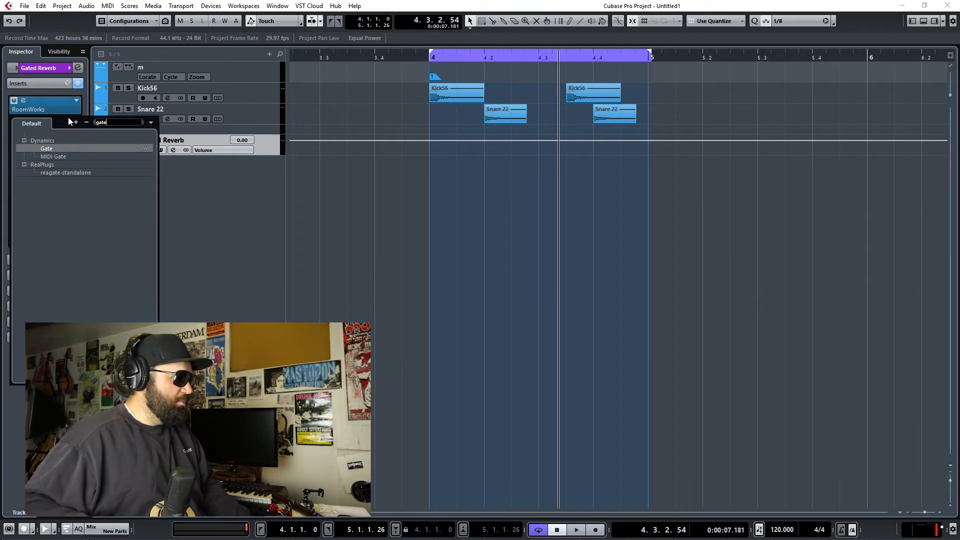
click(46, 148)
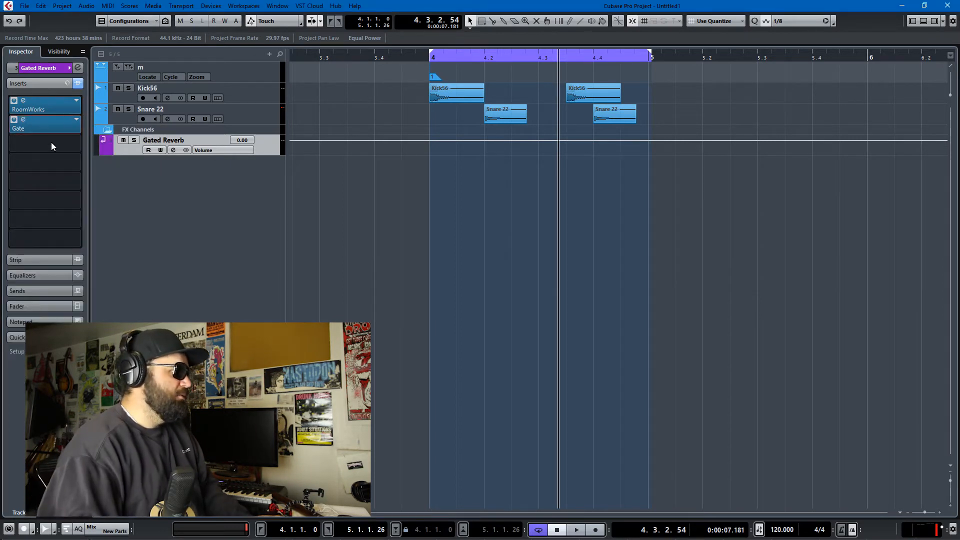
click(575, 530)
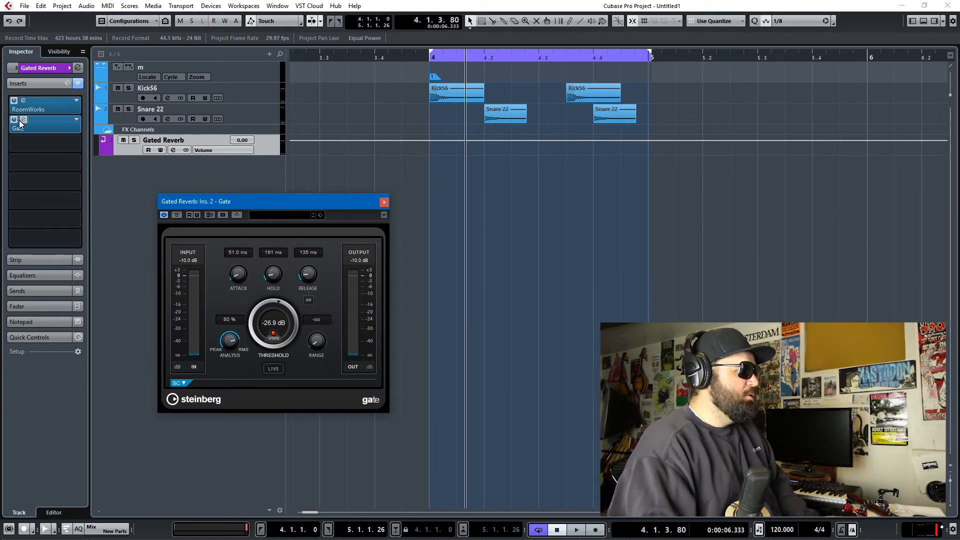
click(575, 529)
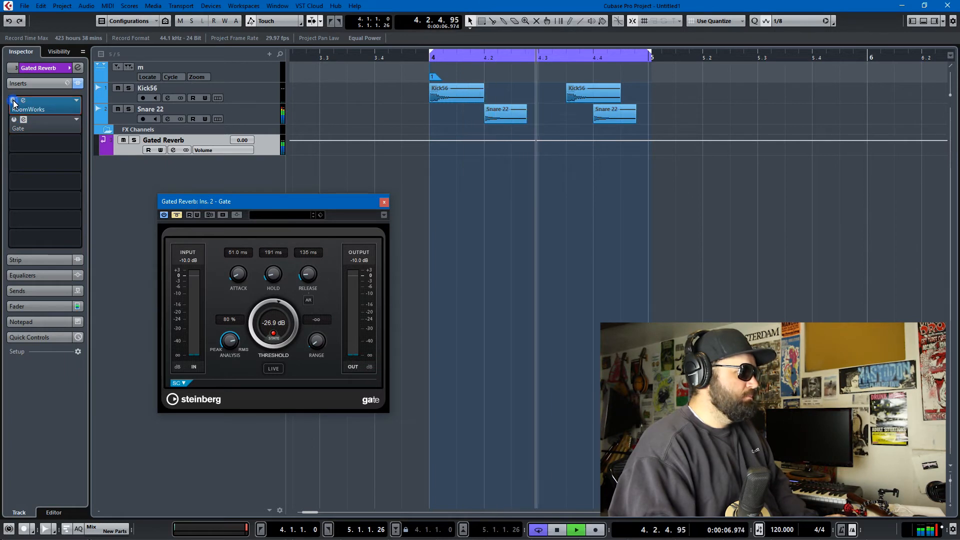